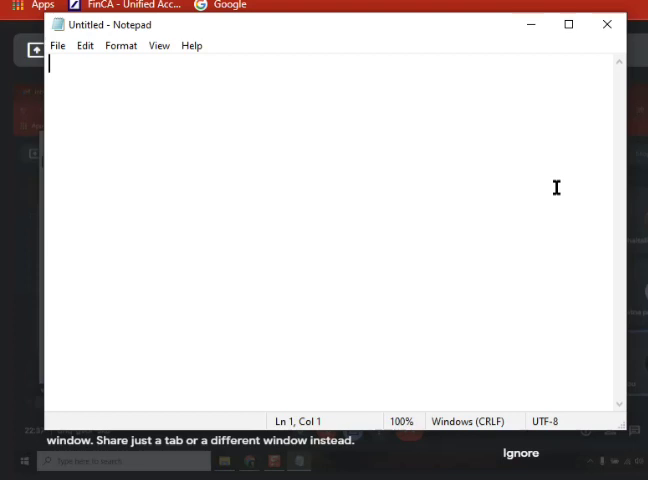
Type the opening line 'servienow gives base image of ()'.
text(servie)
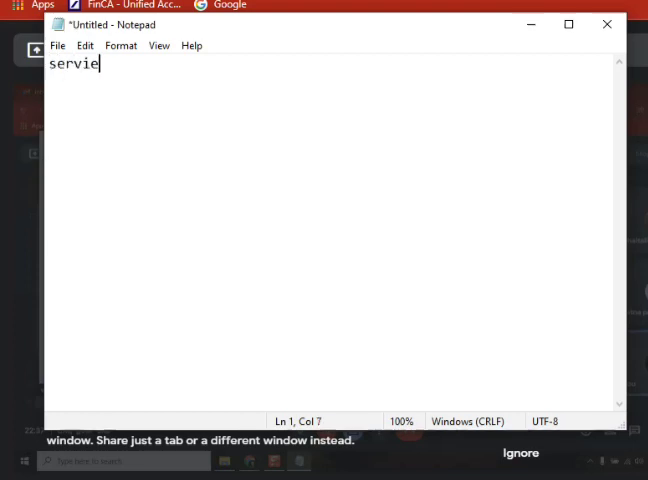
text(not)
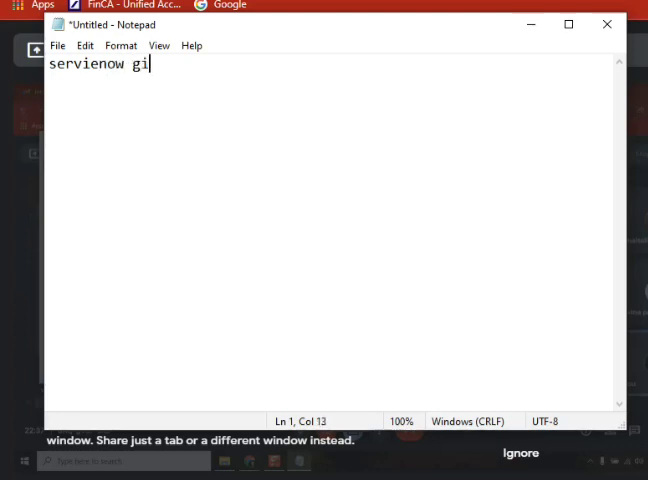
text(ves base i)
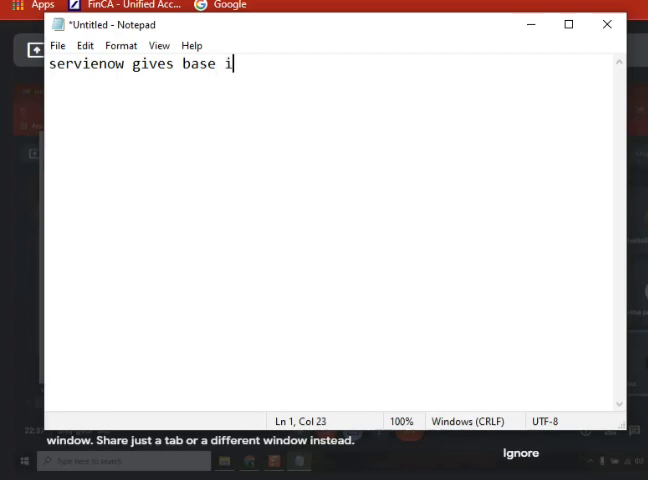
text(mage of ()
text(we)
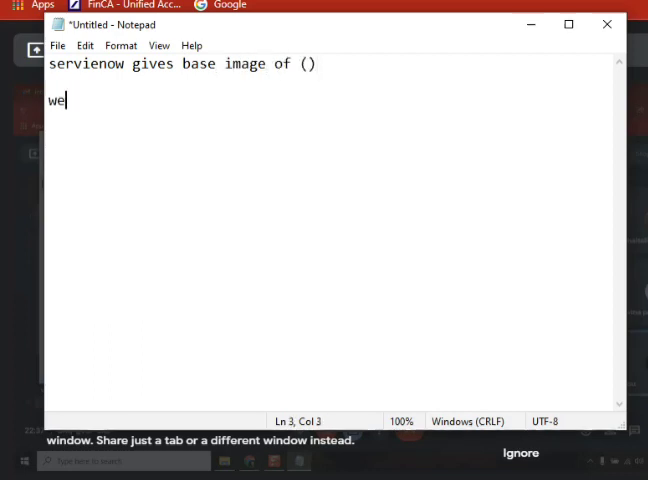
Add the line 'we customise, to meet our customer requiremet.'.
text(customi)
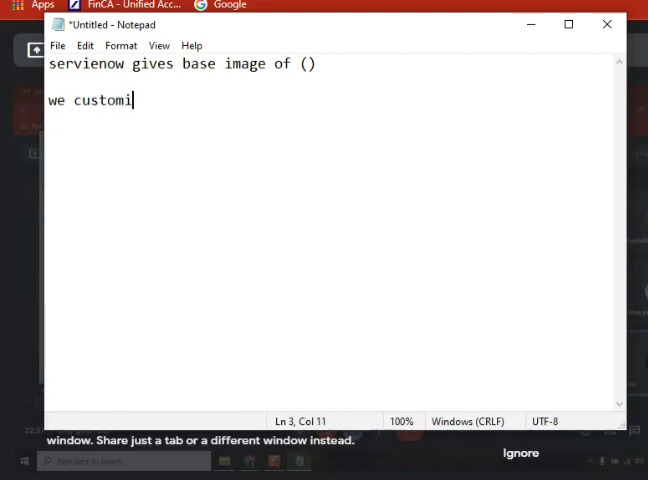
text(se)
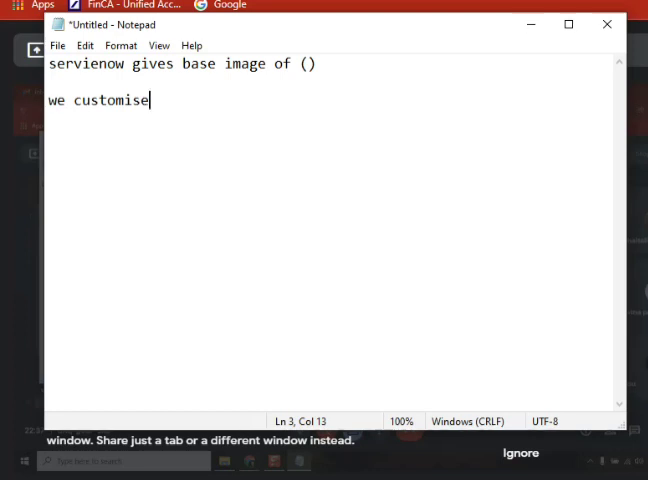
text(", ")
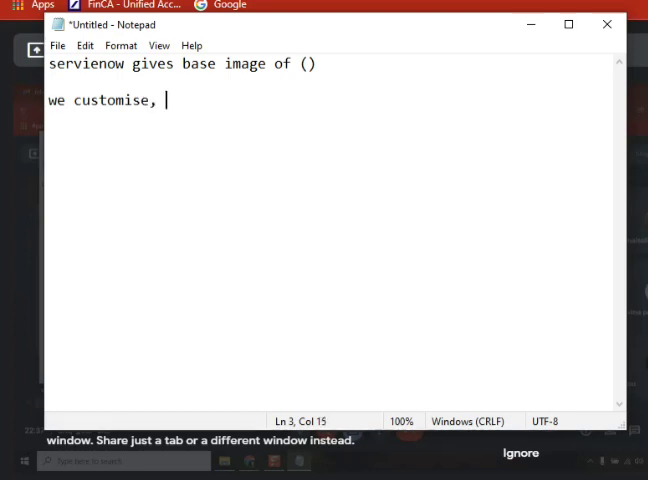
text(to)
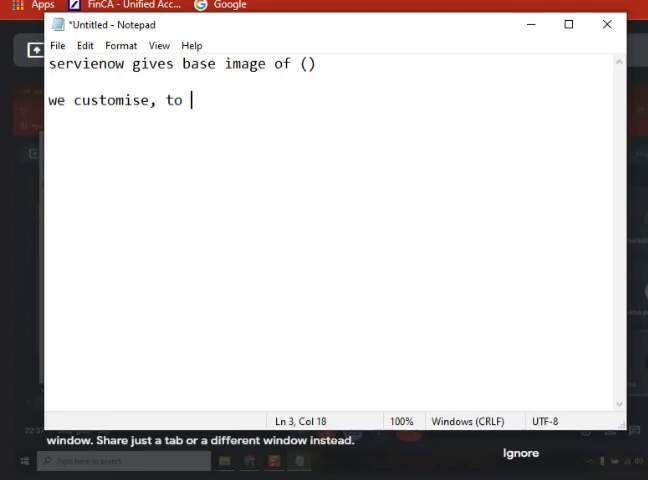
text(meet our c)
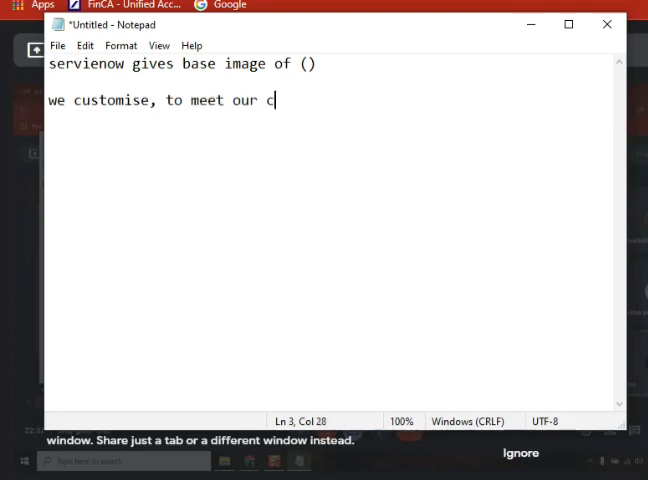
text(ustomer req)
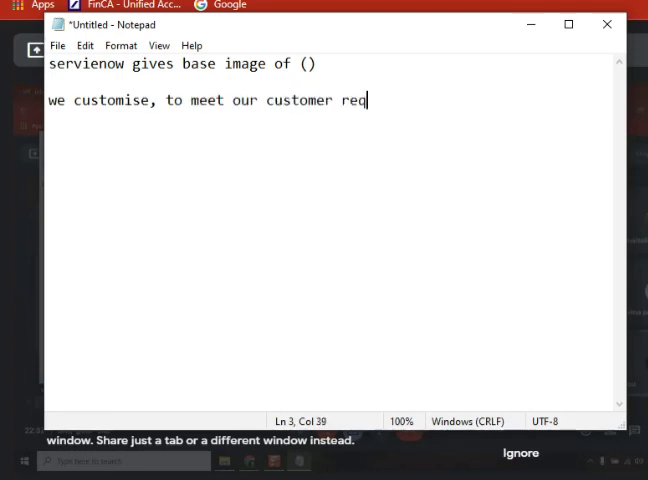
text(uiremet)
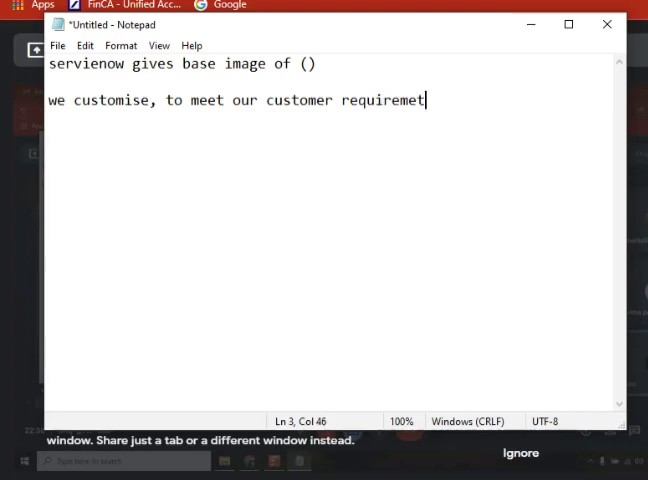
text(.)
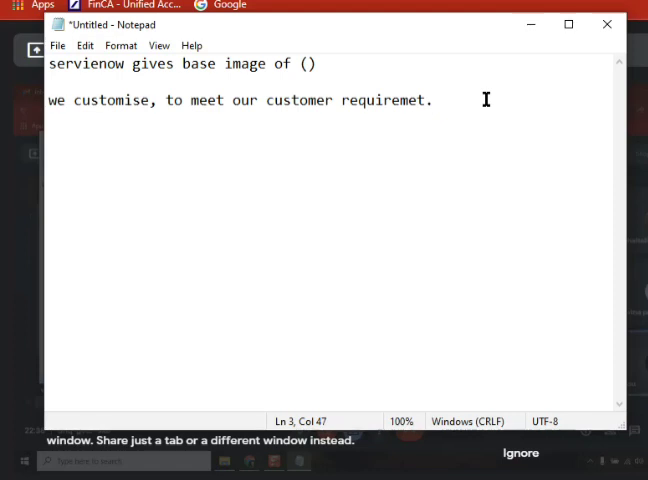
Add a blank line below the customisation sentence.
key(Return)
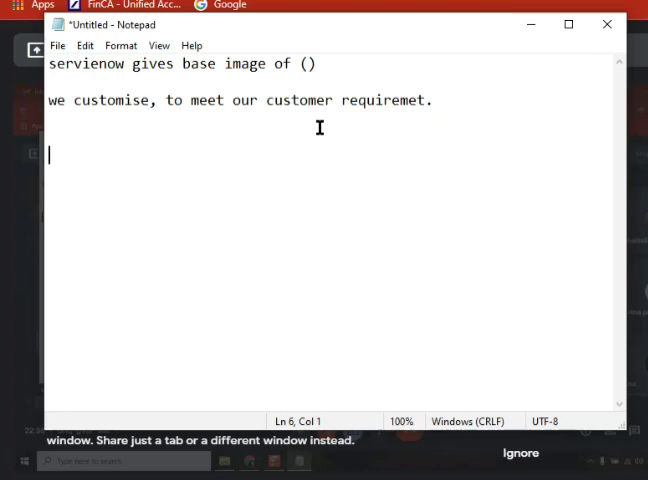
Put 'Incident' inside the empty parentheses of the first line.
click(308, 63)
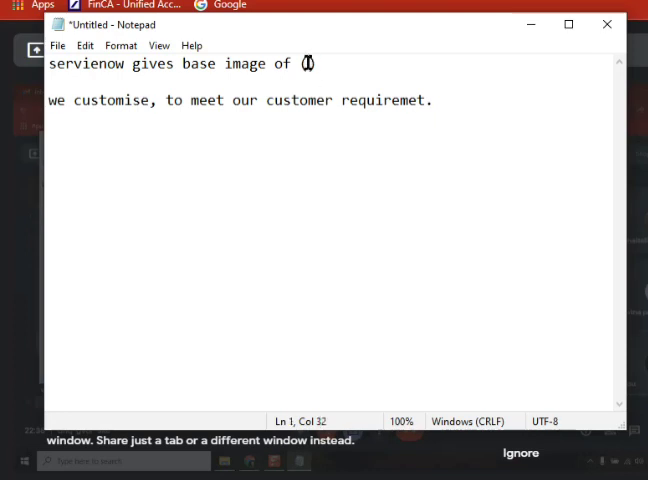
text(Incidnet)
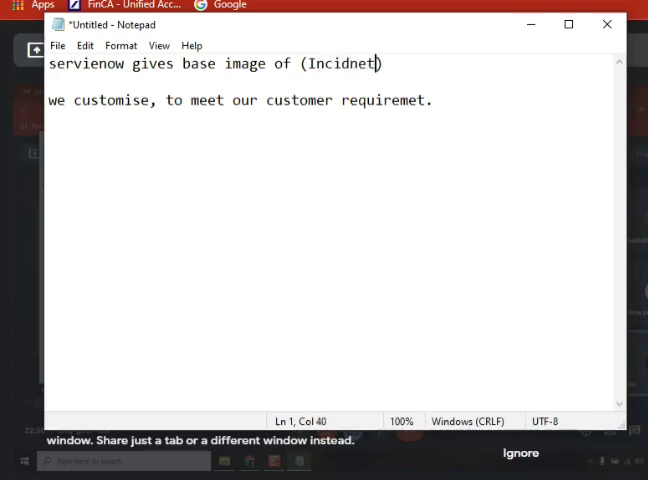
text(Incident)
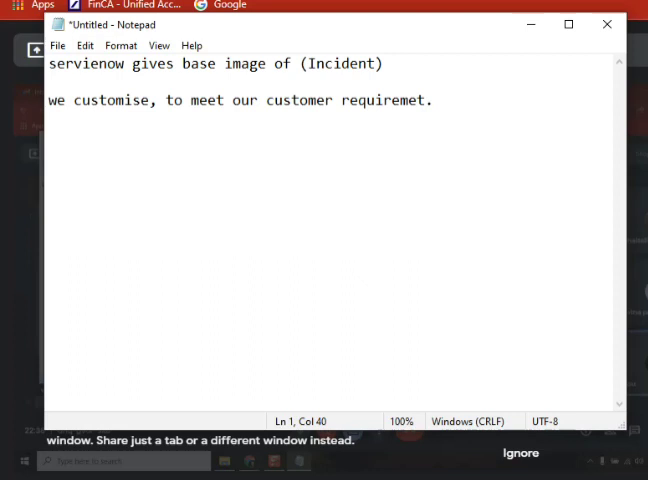
Insert 'incident application' after 'customise' in the second sentence.
double_click(117, 100)
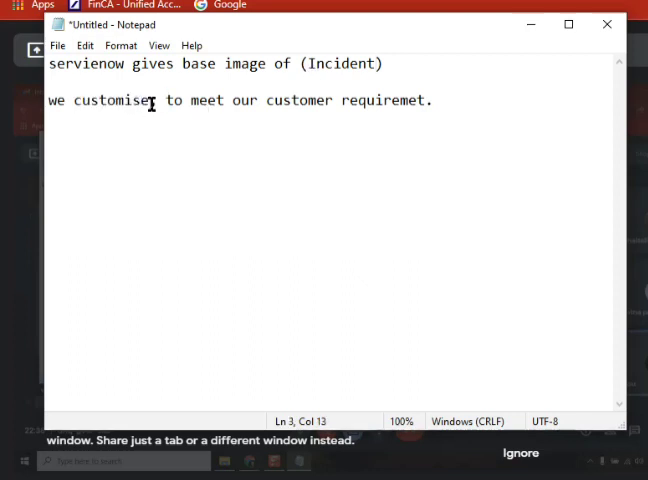
text(inc,)
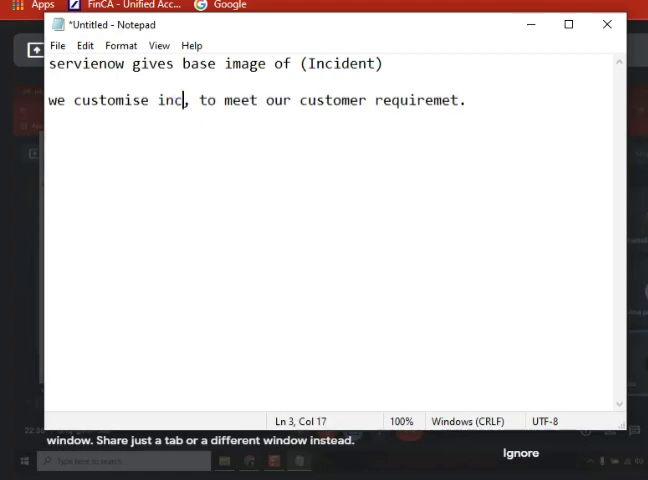
text(ident applicat)
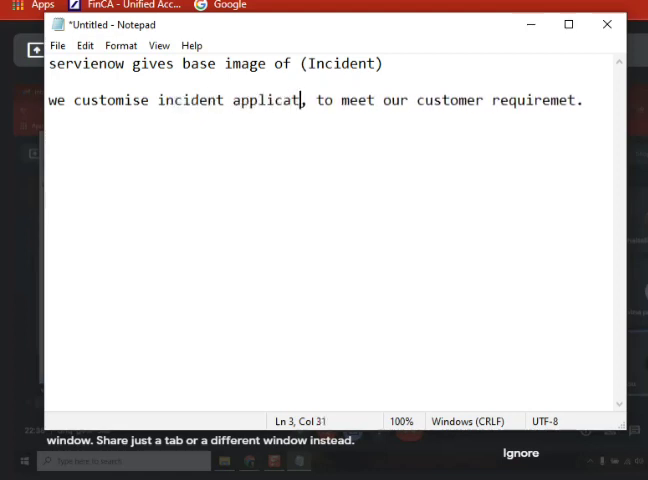
text(ion)
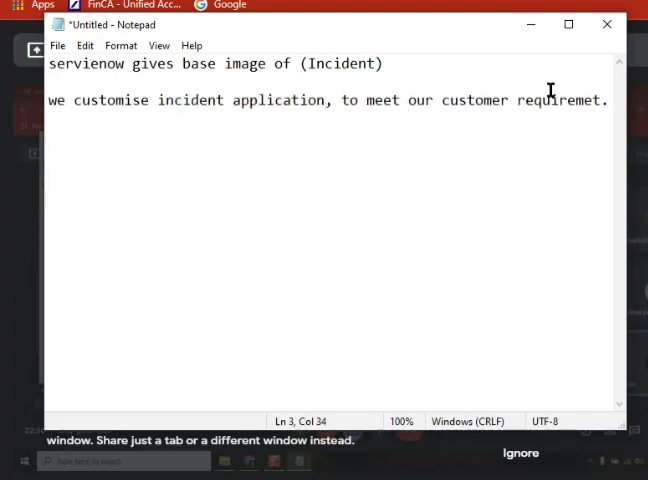
double_click(560, 100)
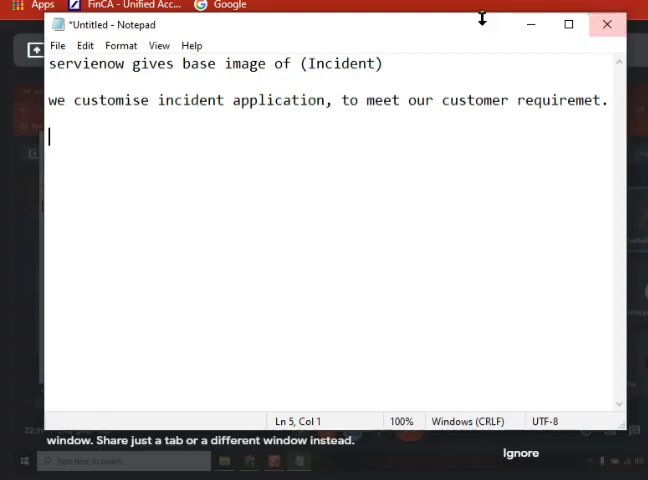
double_click(340, 64)
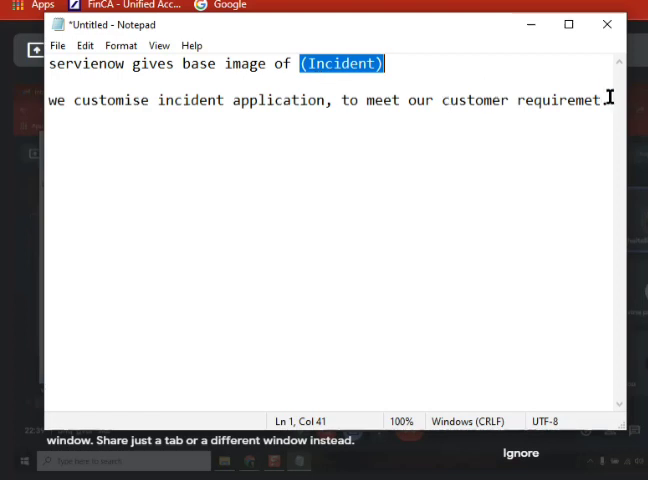
click(608, 98)
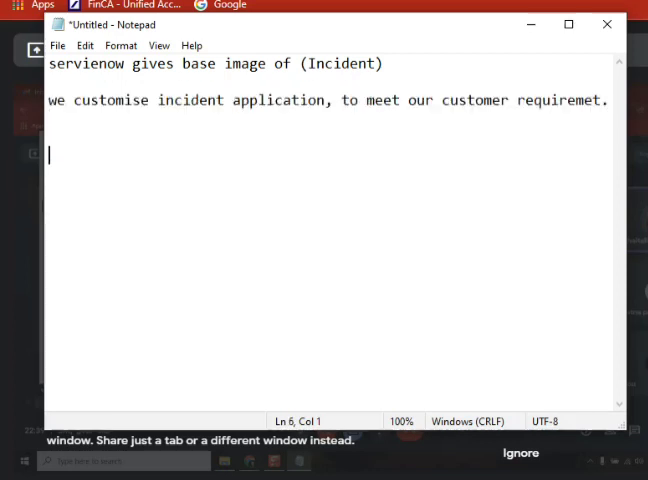
Type the question 'what you implemented?' on a new line.
text(why)
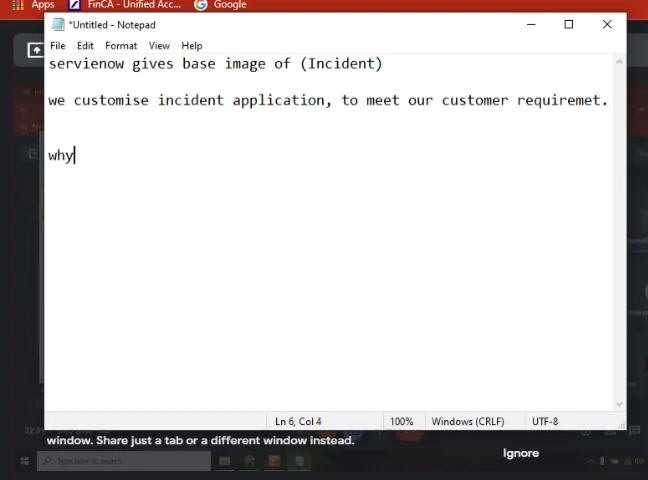
text(what y)
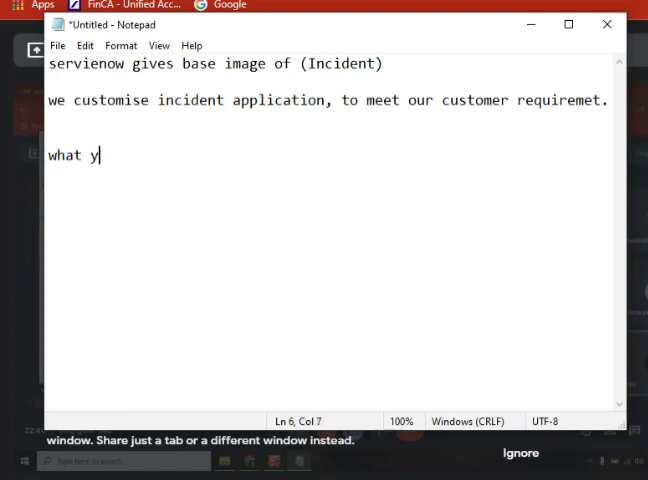
text(ou im)
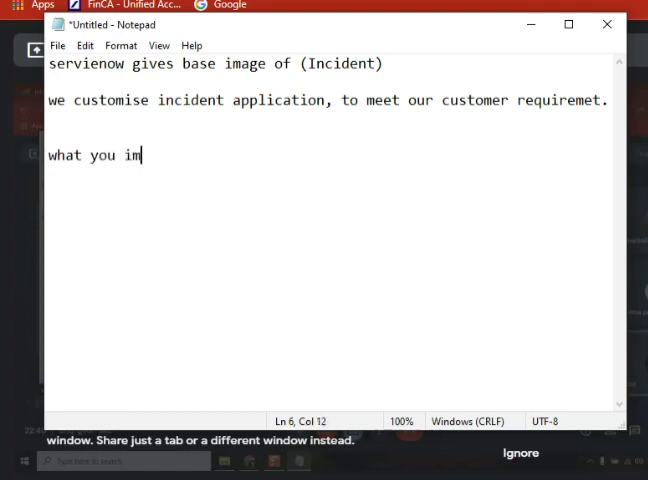
text(plemented)
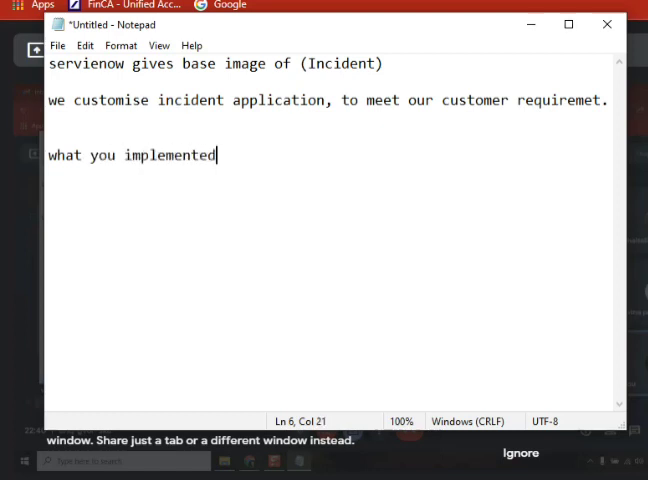
text(?)
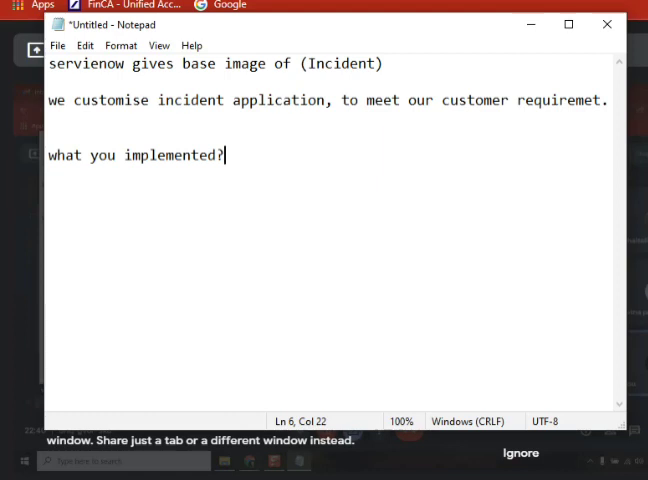
double_click(340, 63)
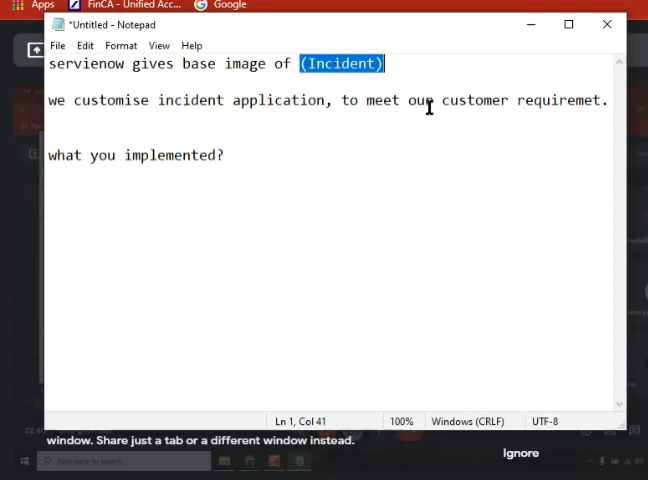
click(604, 120)
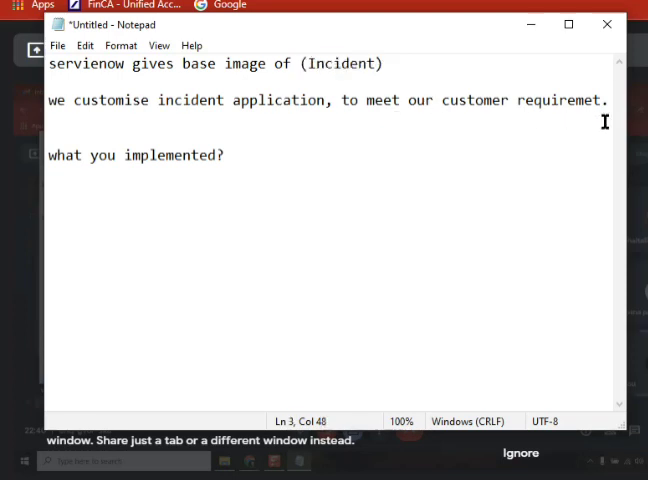
drag(439, 100, 608, 100)
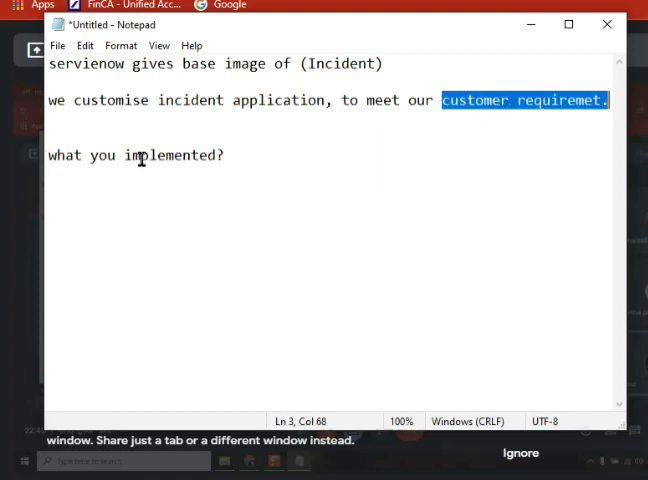
double_click(172, 155)
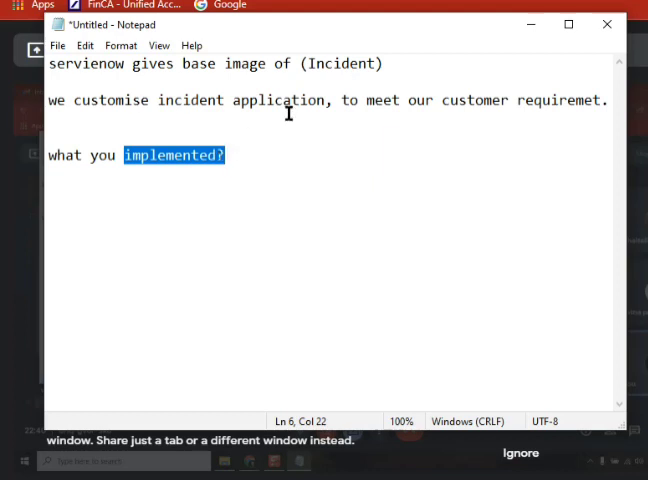
double_click(340, 63)
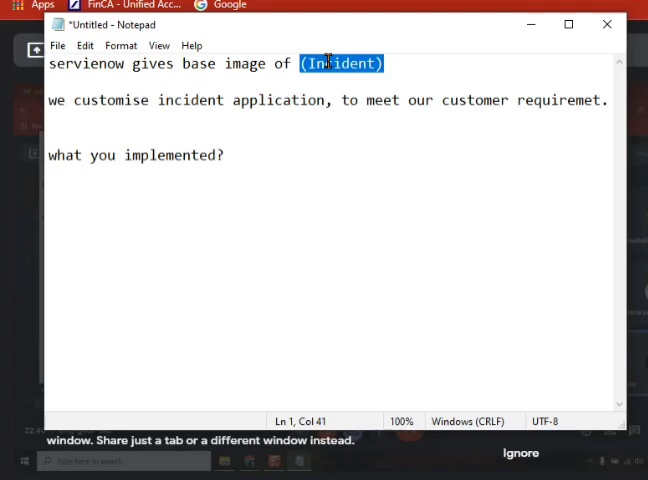
click(228, 155)
text(-)
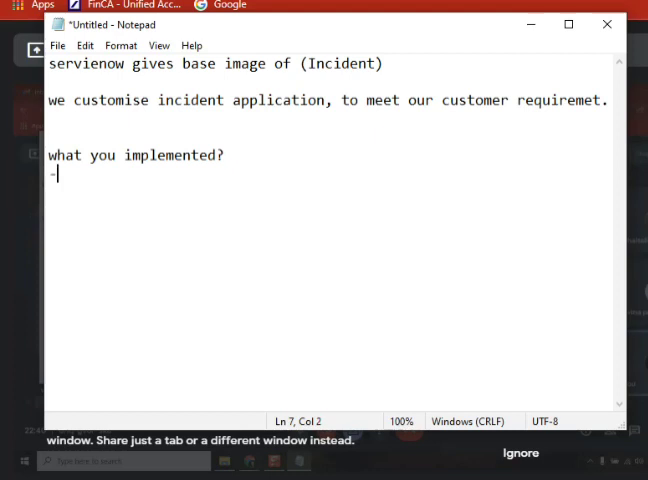
List 'new field creation on incidents form', 'form design or layout' and a 'ui po' item.
text(fi)
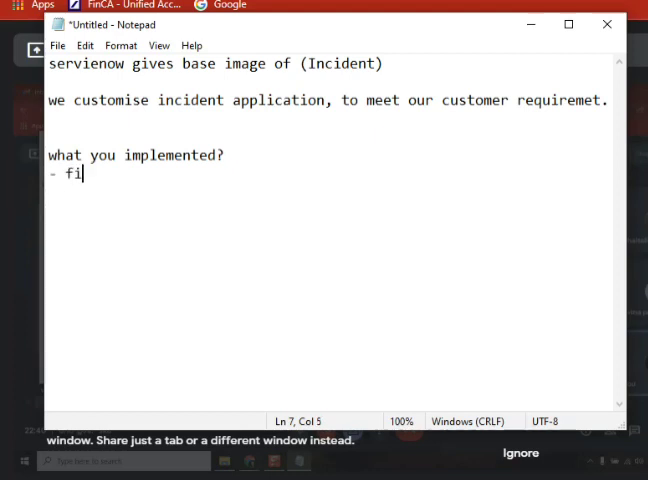
text(ne)
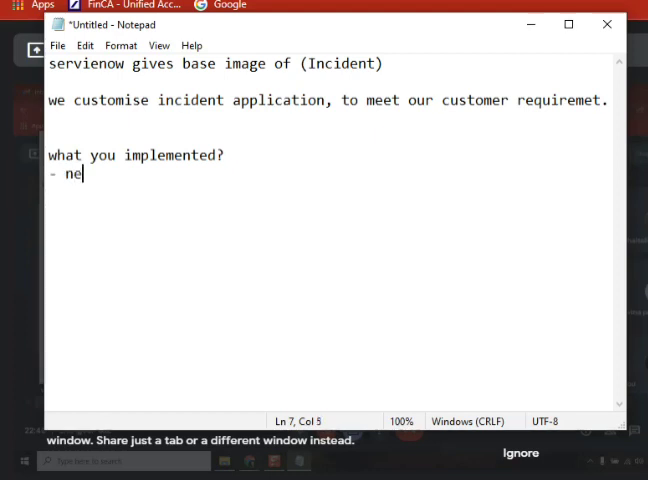
text(w fiel)
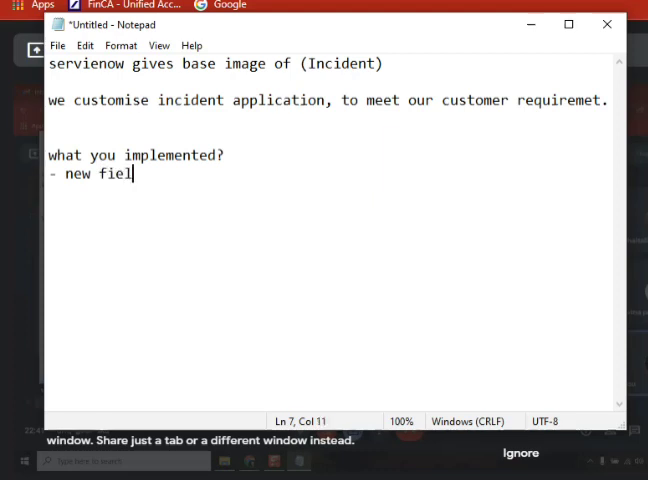
text(d creation)
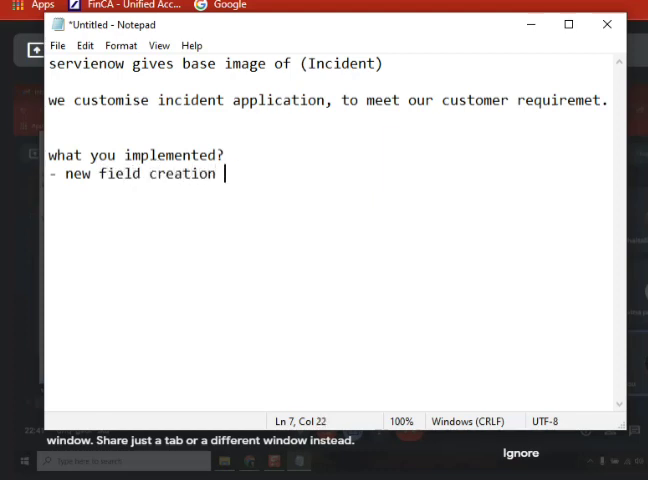
text(on incides)
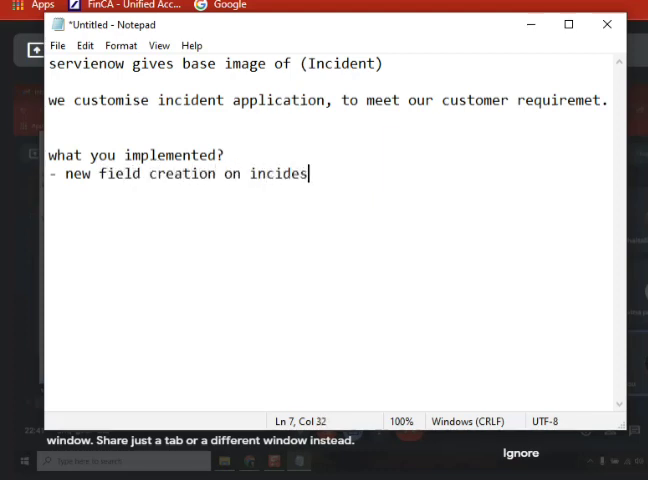
text(ts form.)
text(-)
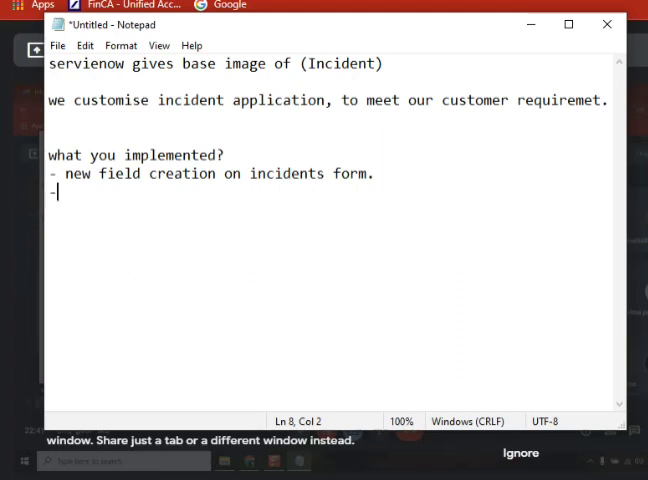
text(f)
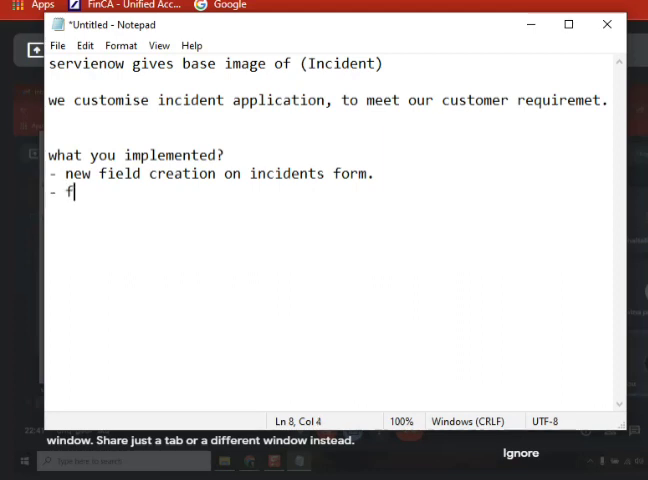
text(orm desig)
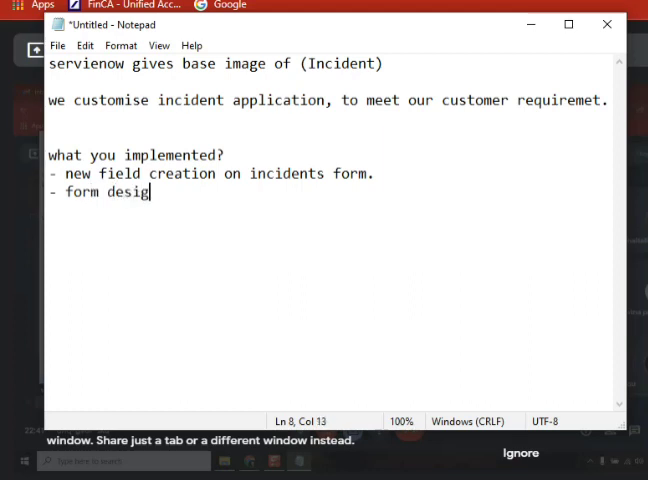
text(n or layout)
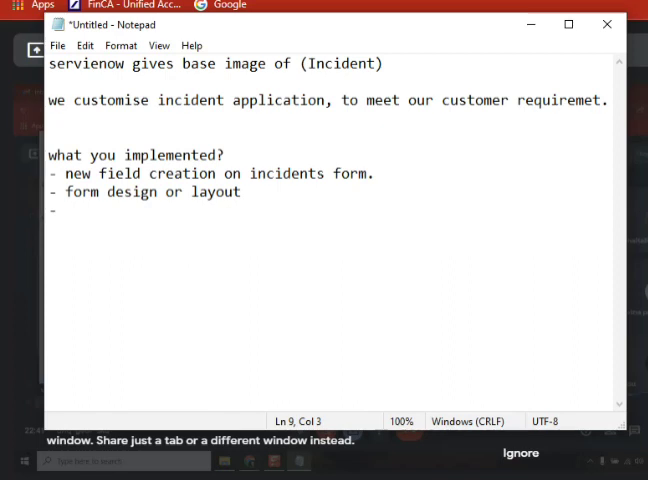
text(ui p)
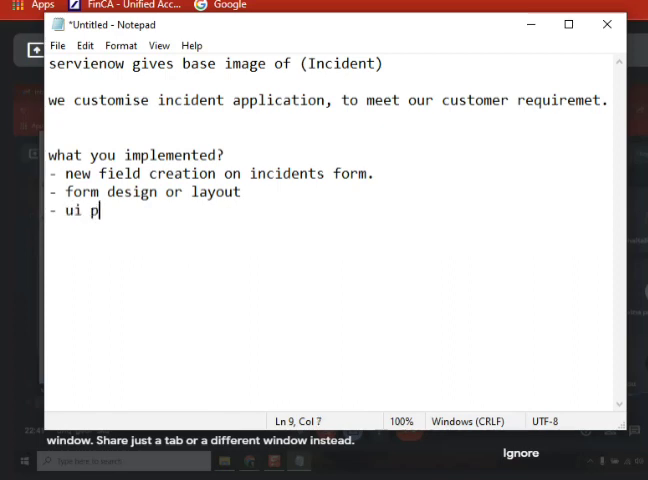
text(olocy)
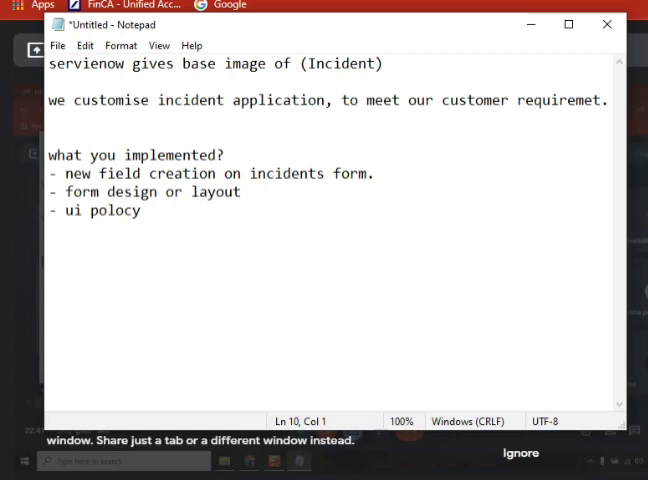
Add the bullet '- logics implemented using client script on form level'.
text(- log)
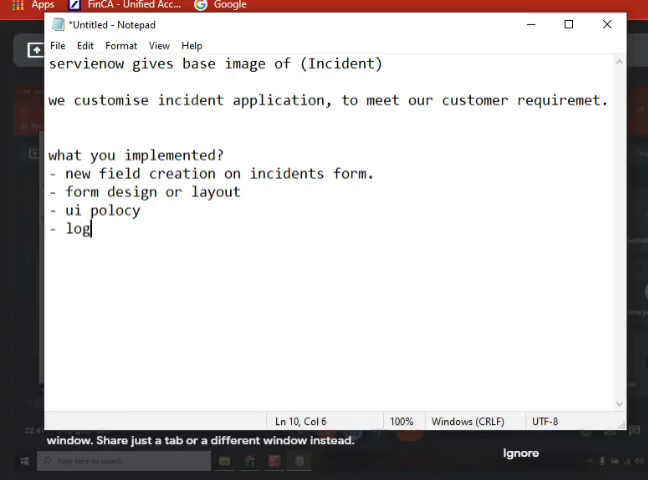
text(ics i)
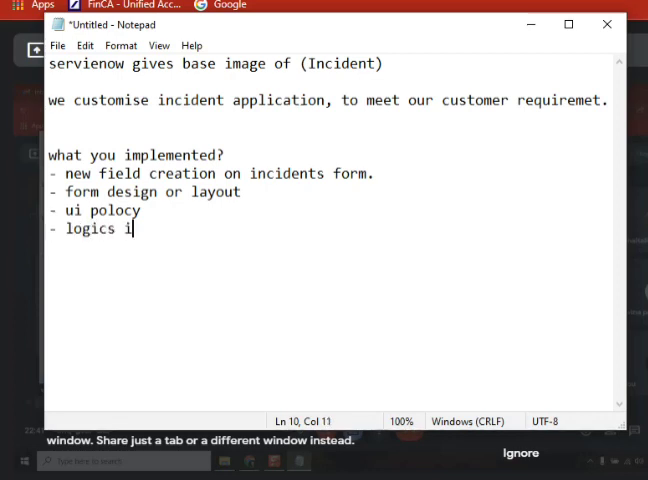
text(mplemnted)
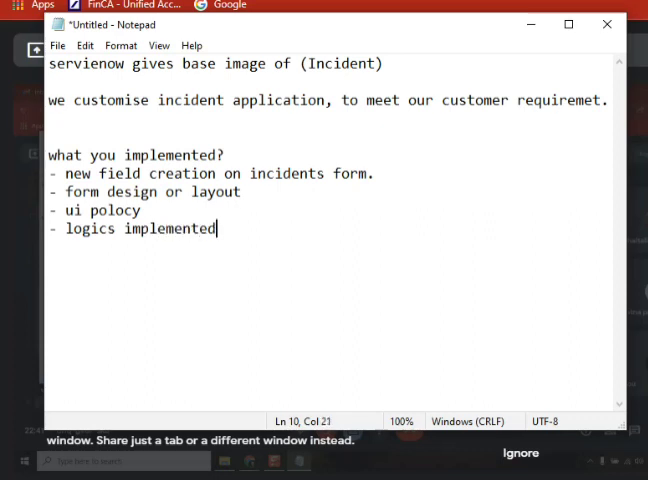
text(using cli)
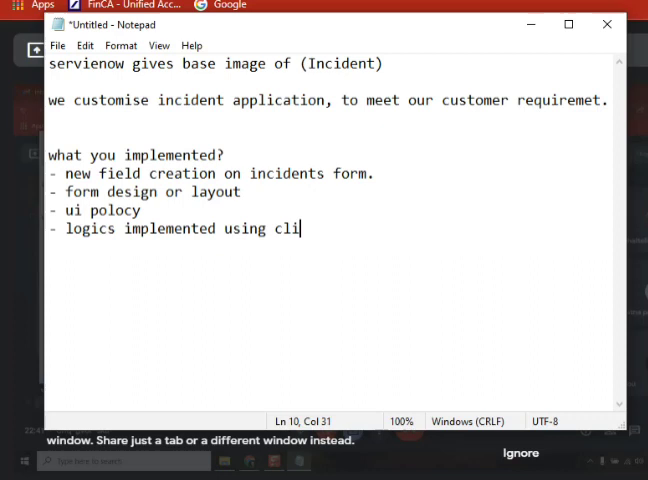
text(ent)
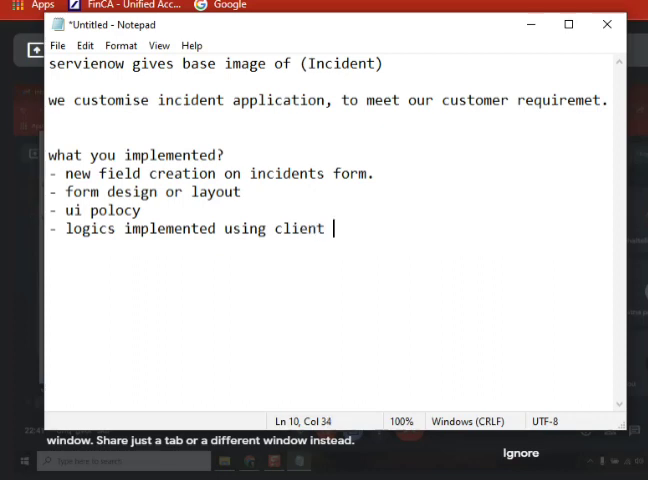
text(script n)
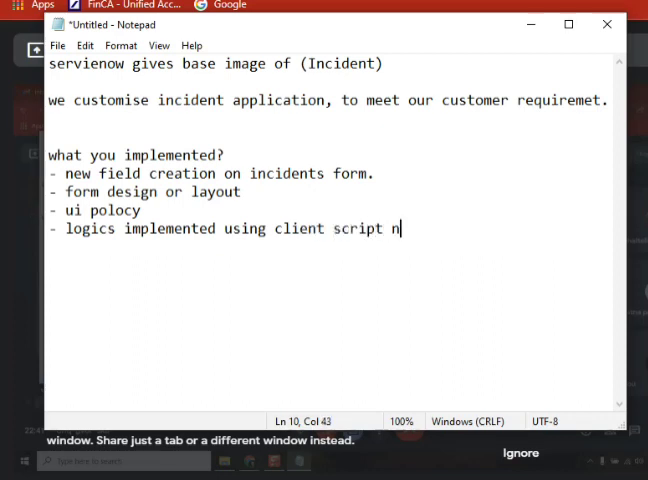
text(on form)
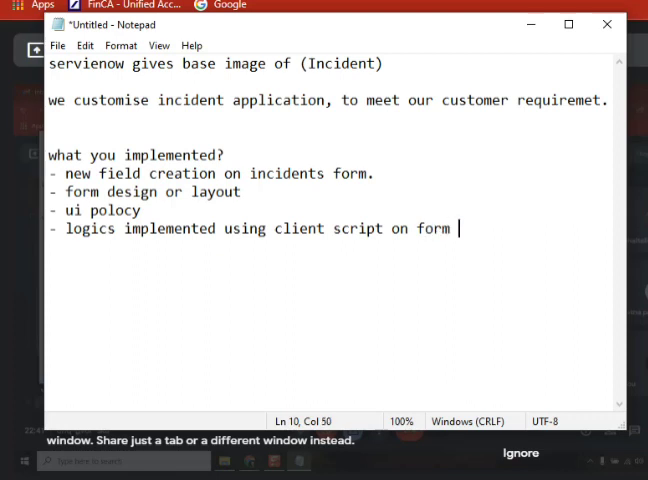
text(level)
text(-)
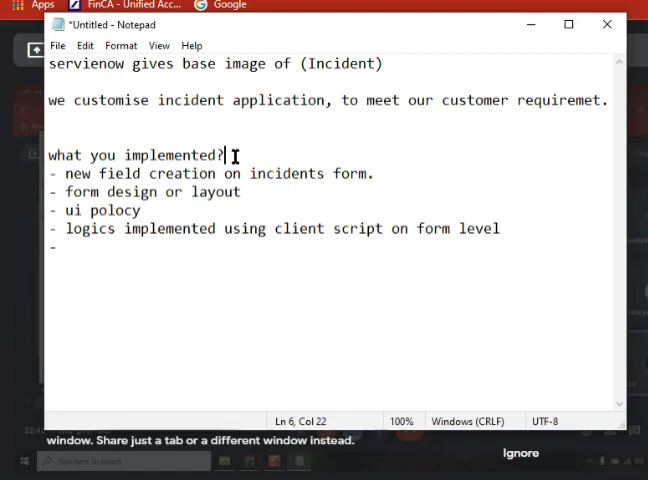
mouse_move(520, 239)
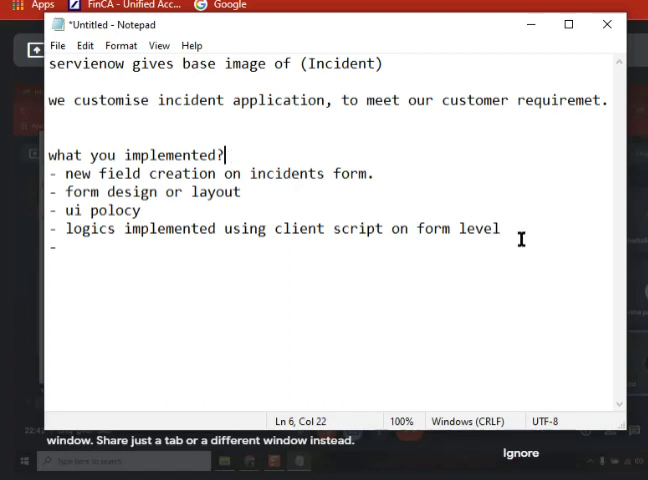
Add 'business rules.' and 'email config' to the implemented-features list.
drag(62, 173, 500, 228)
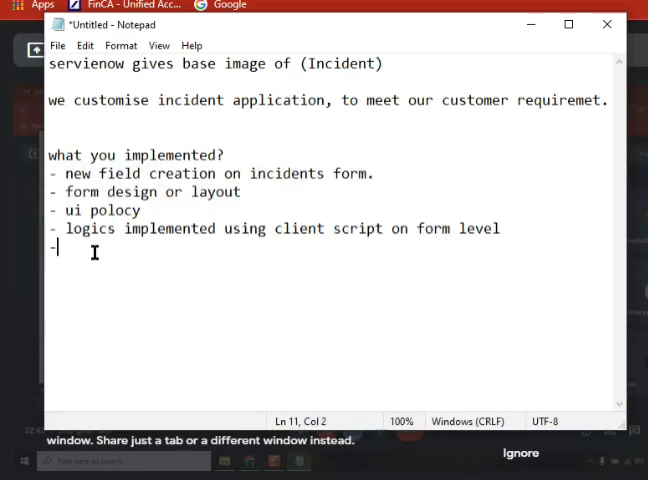
text(busine)
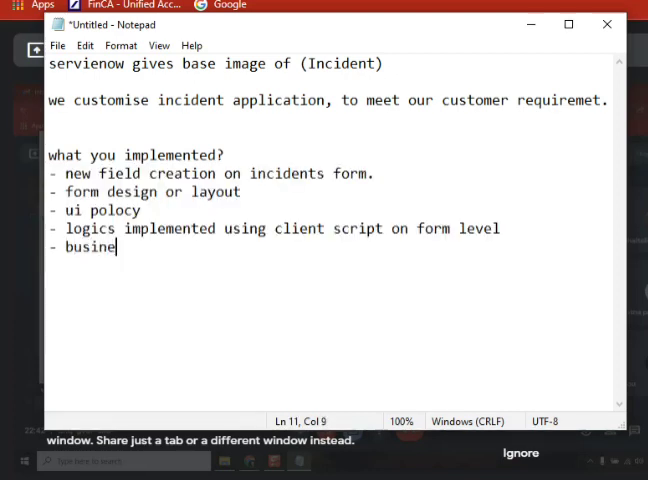
text(ss rul)
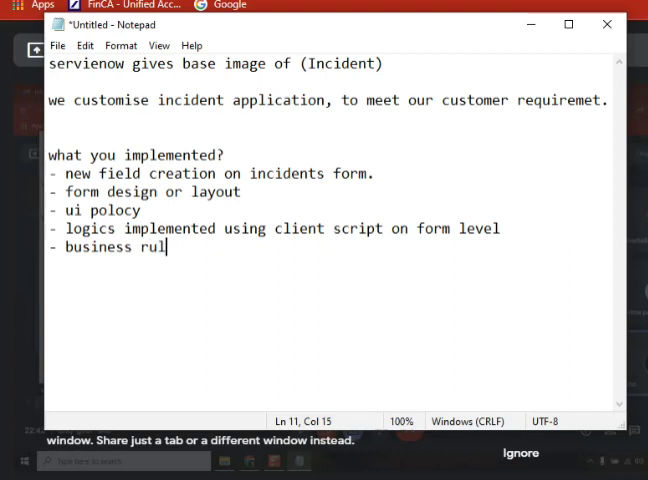
text(es)
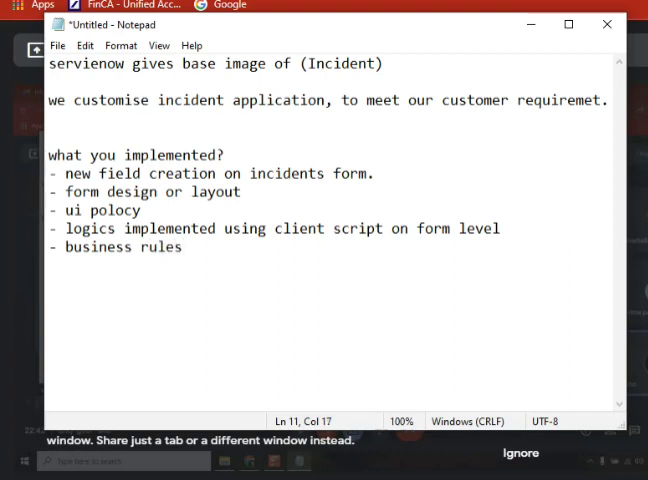
text(.)
text(-)
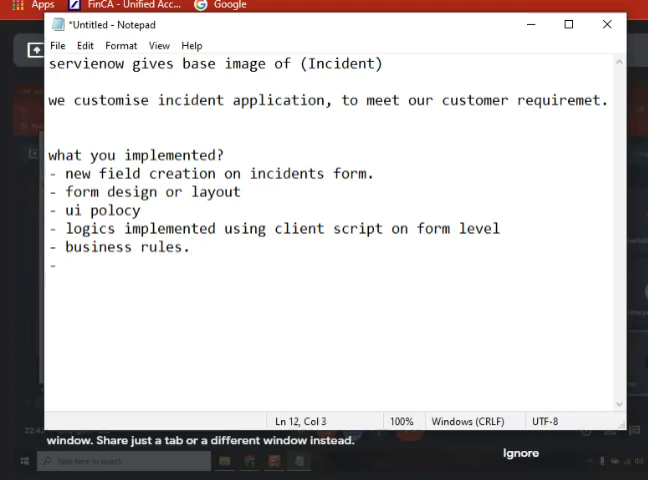
text(email co)
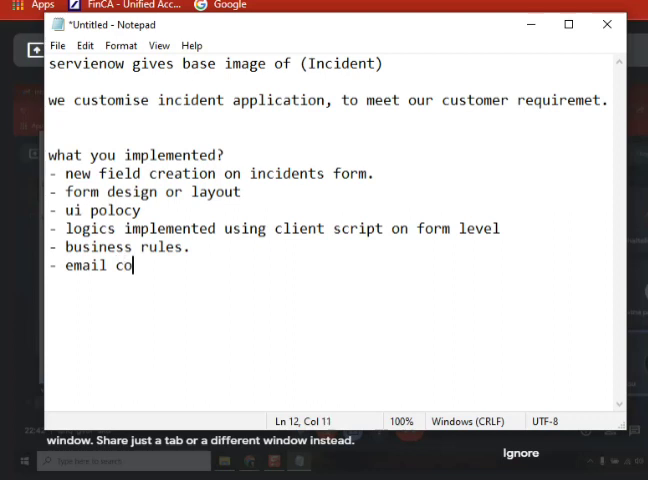
text(nfig)
text(- se)
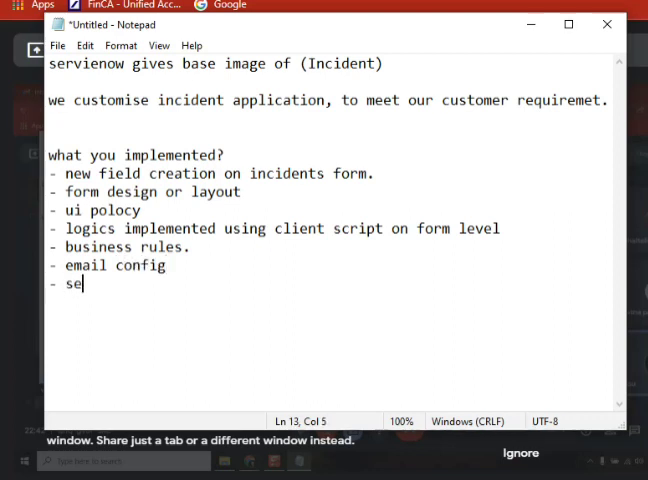
Add 'set data policy' and 'cat item / order guide', removing the stray empty bullet.
text(t data policy)
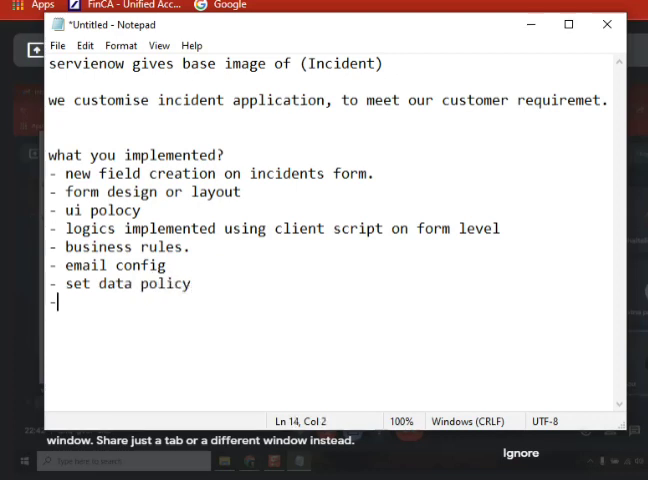
text(- c)
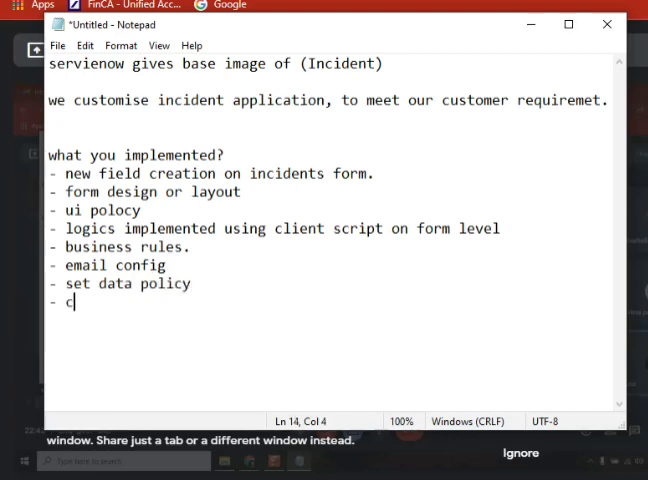
text(at)
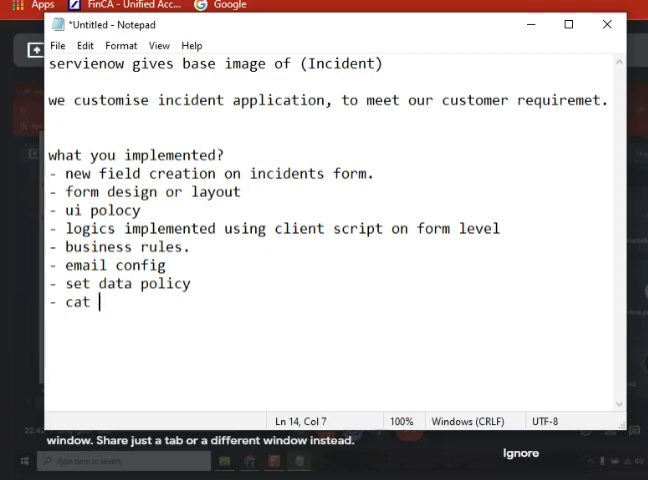
text(item)
text(-)
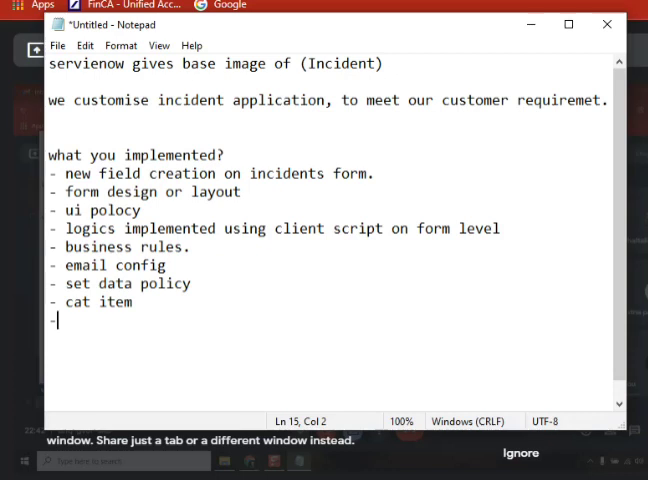
key(Backspace)
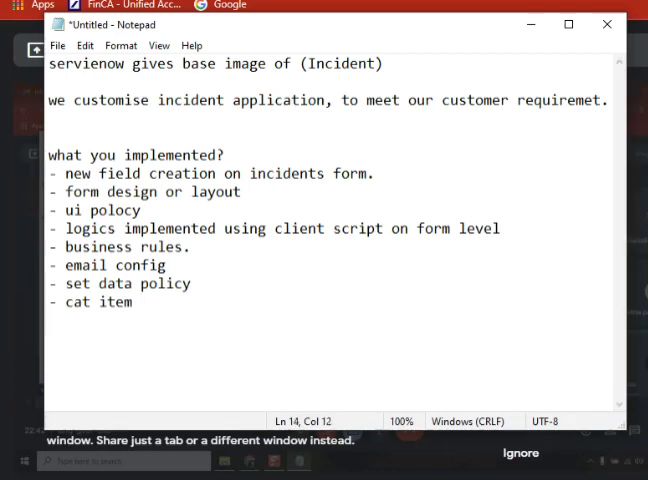
text(/ ord)
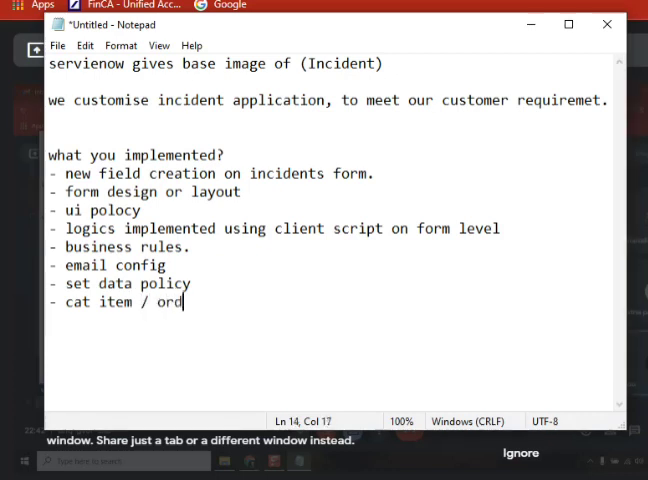
text(er guide)
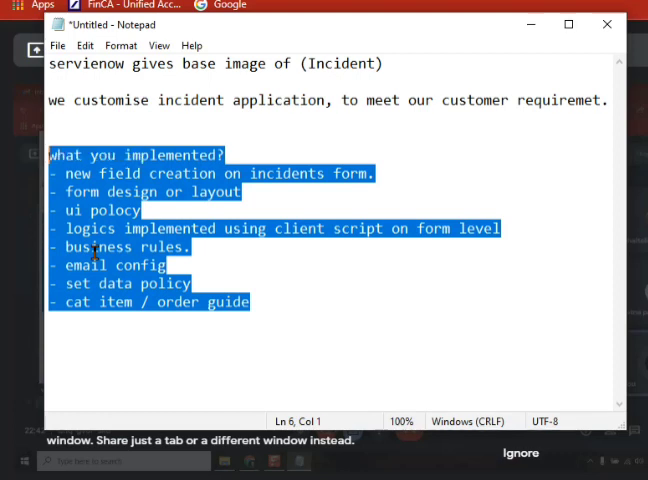
click(250, 302)
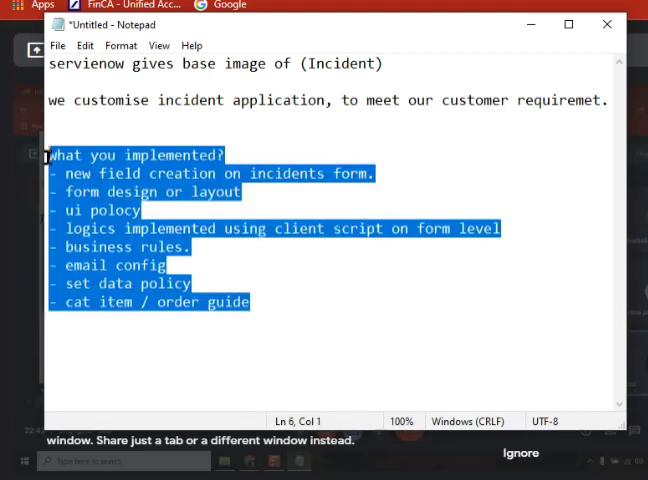
mouse_move(235, 235)
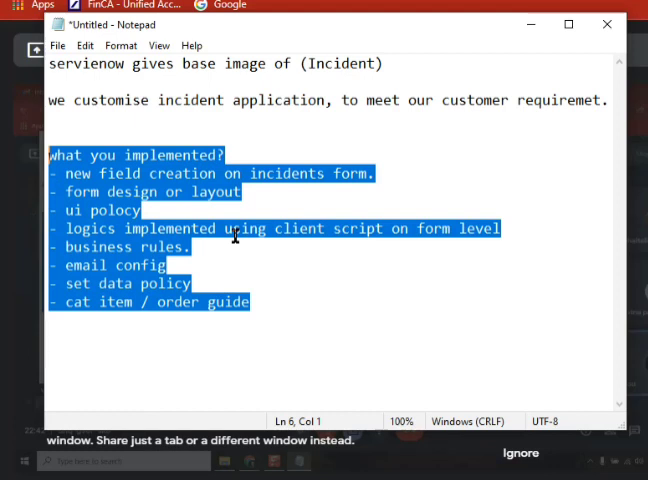
double_click(175, 174)
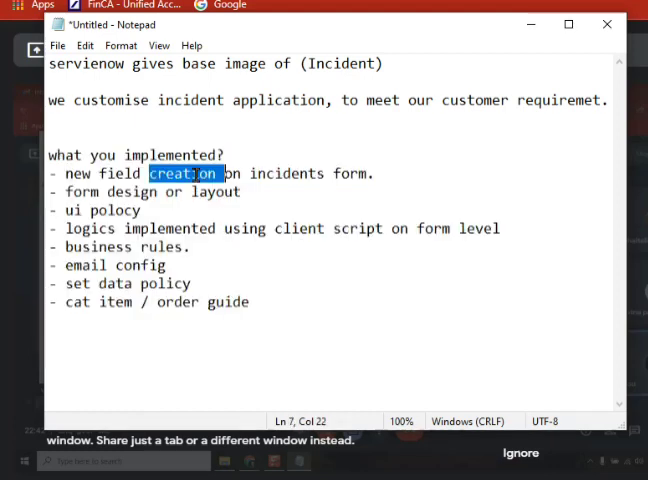
mouse_move(458, 168)
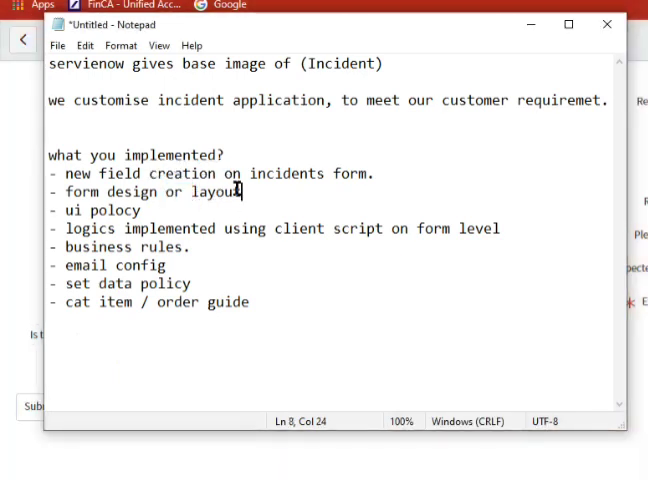
double_click(114, 210)
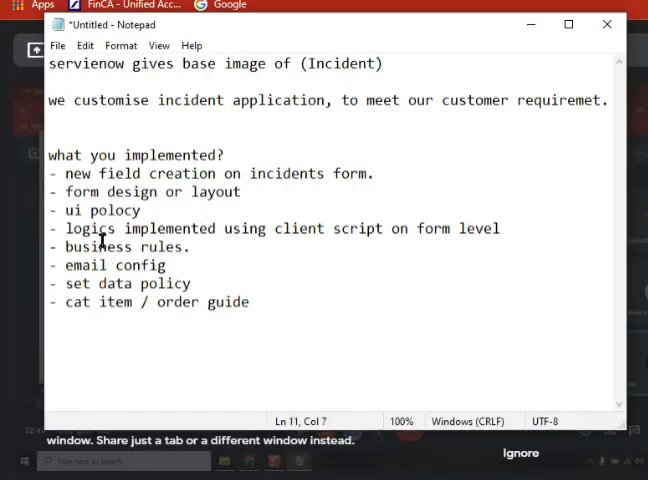
double_click(82, 264)
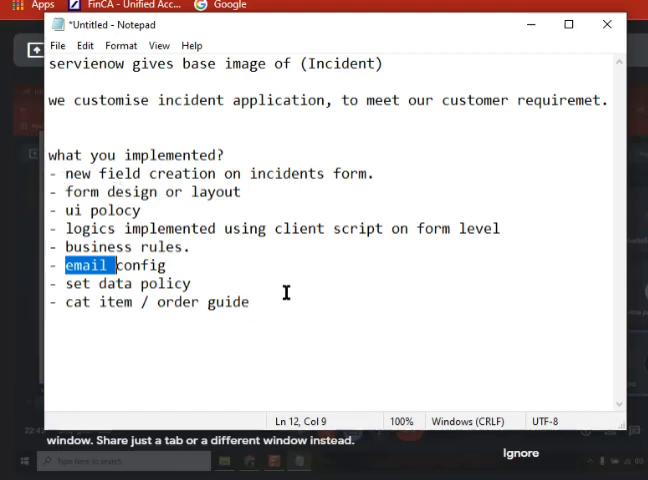
mouse_move(340, 222)
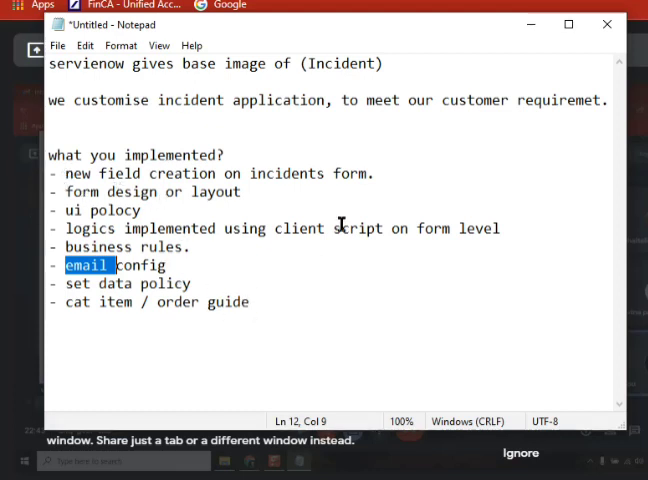
mouse_move(170, 155)
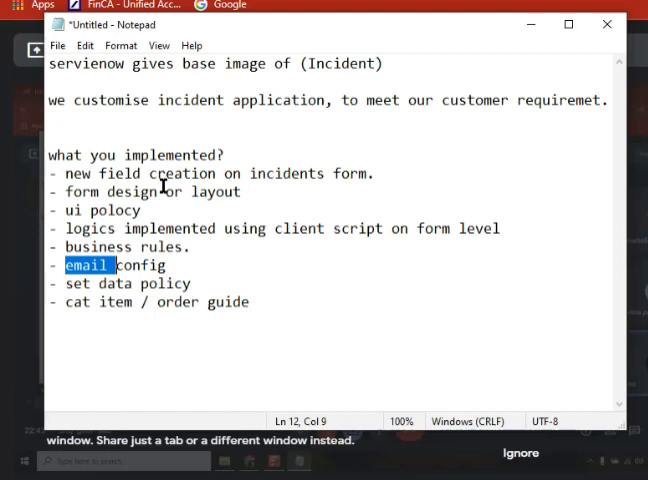
mouse_move(177, 222)
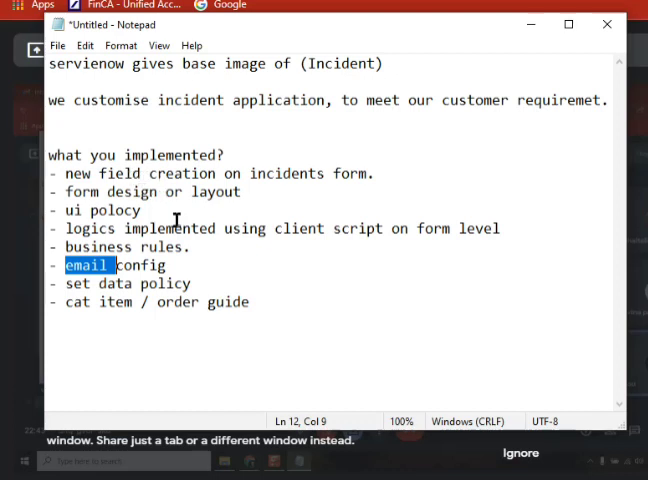
mouse_move(315, 76)
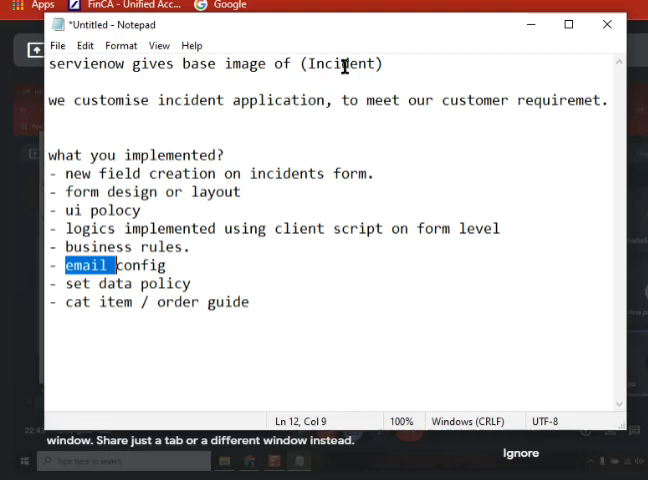
mouse_move(299, 197)
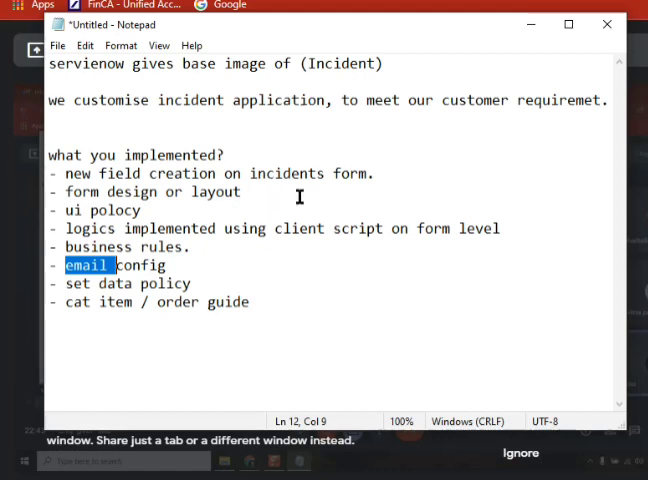
mouse_move(415, 214)
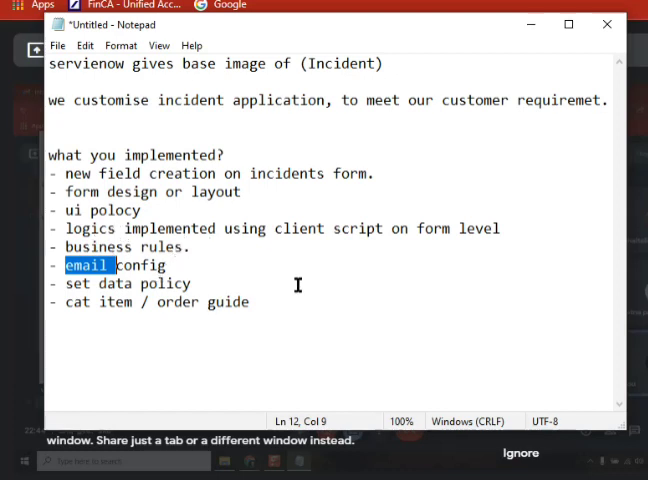
mouse_move(301, 76)
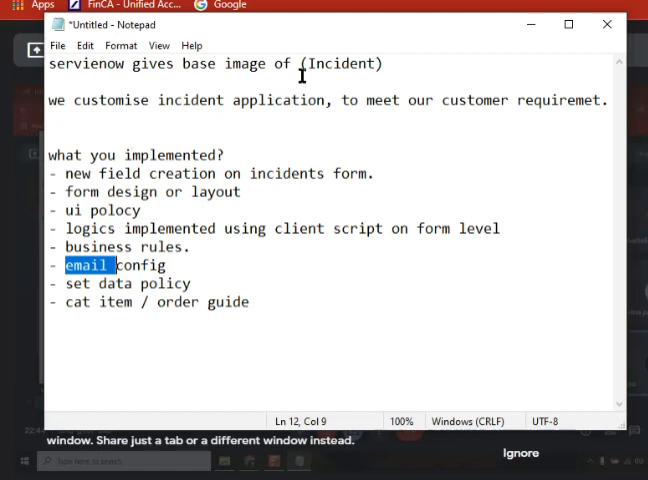
mouse_move(95, 180)
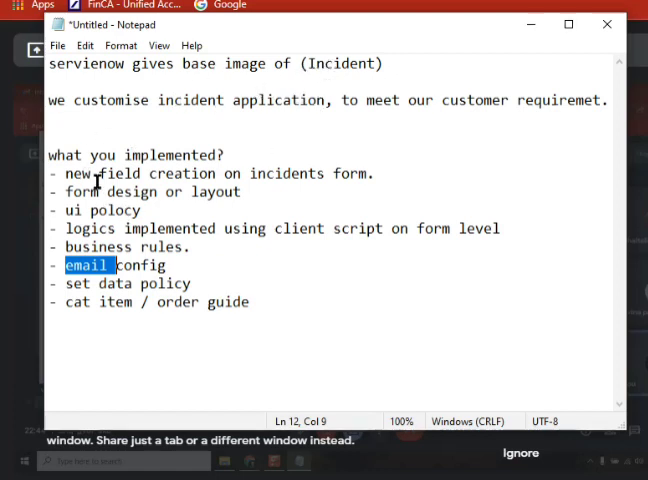
mouse_move(320, 362)
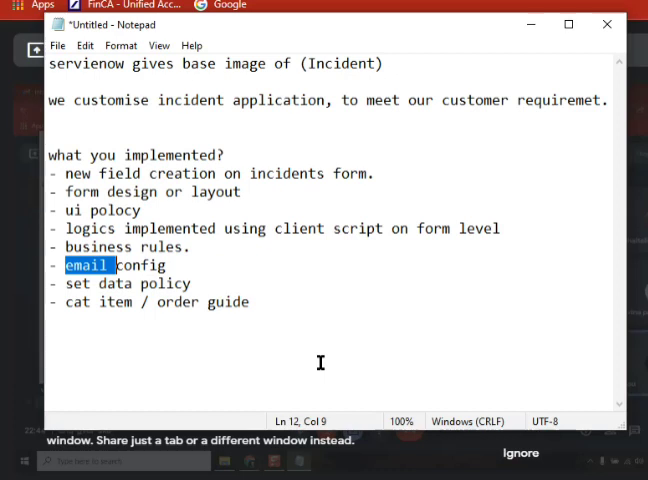
mouse_move(311, 337)
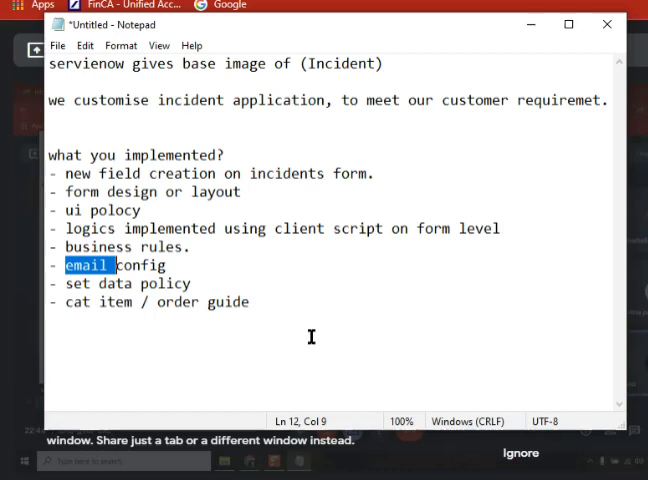
double_click(197, 155)
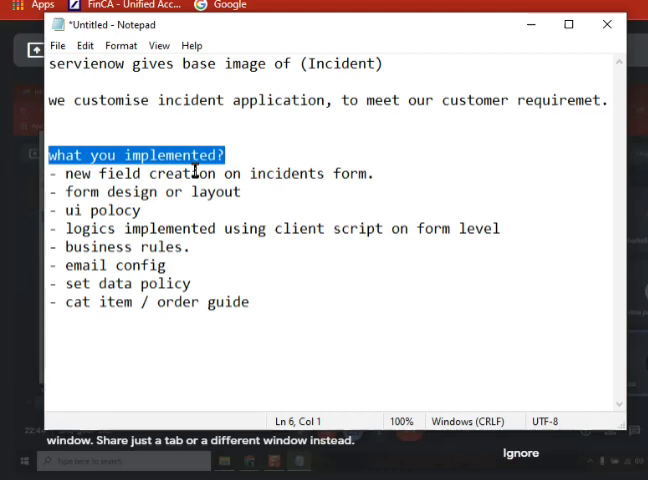
click(241, 192)
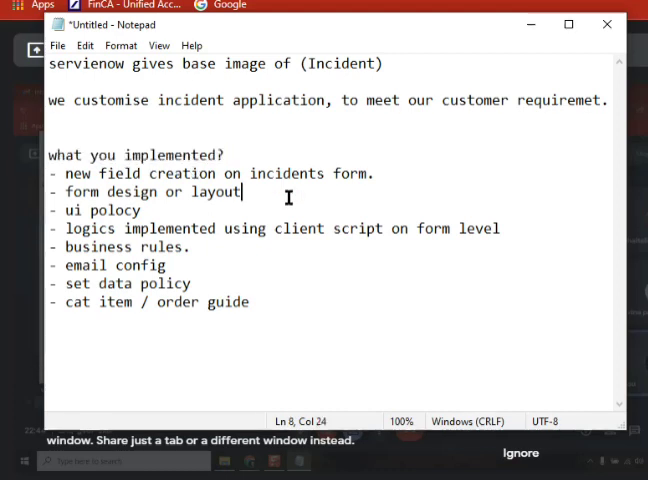
click(377, 173)
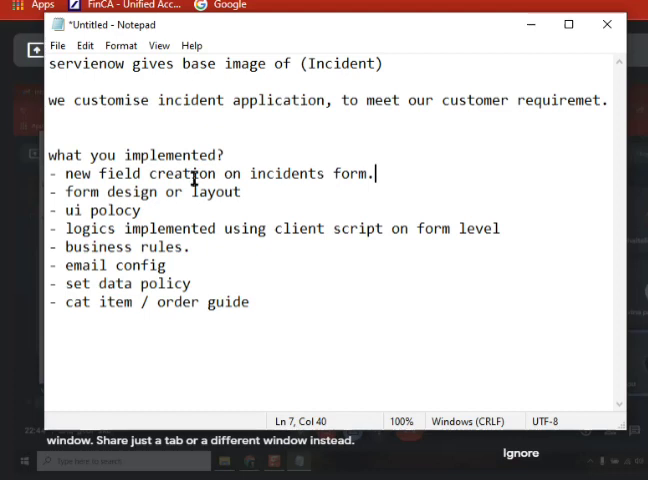
double_click(184, 173)
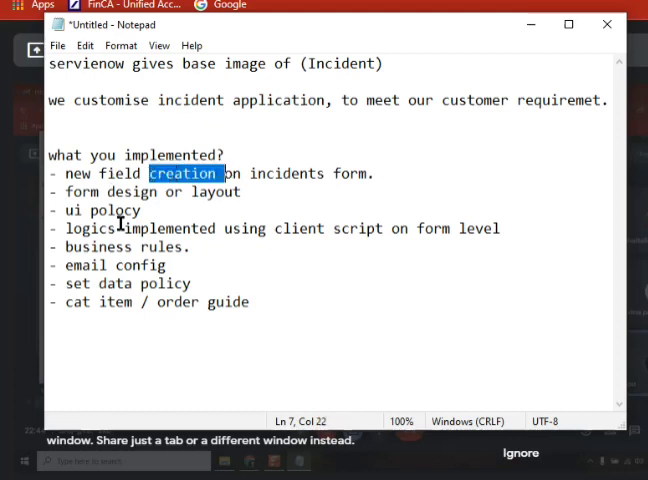
double_click(141, 265)
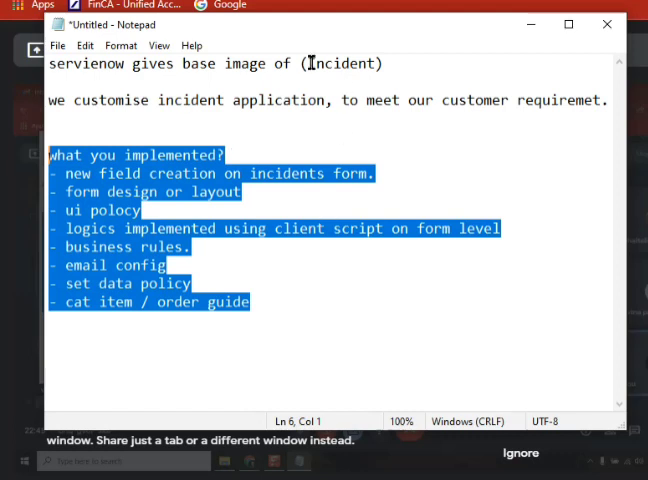
mouse_move(278, 216)
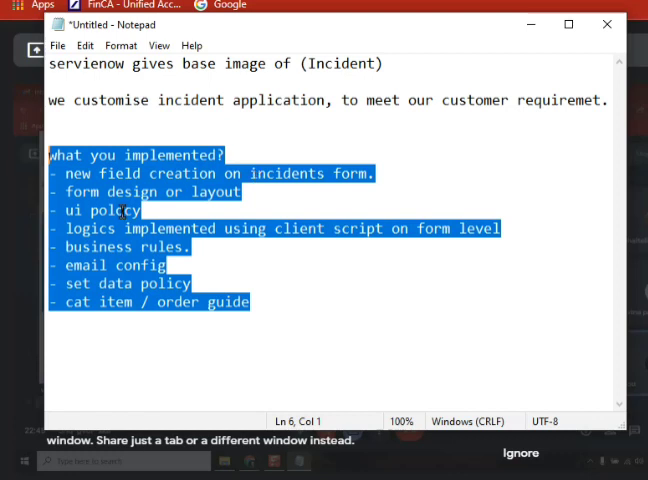
mouse_move(199, 285)
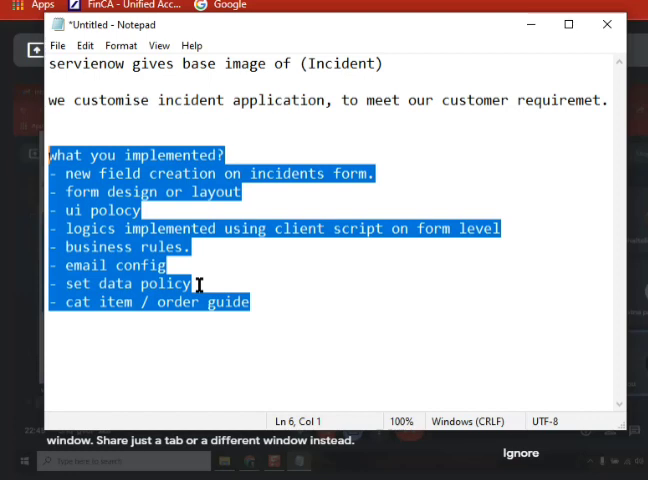
mouse_move(328, 256)
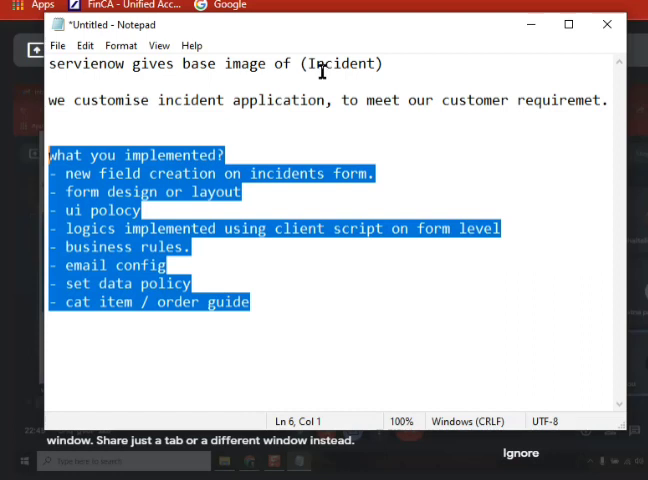
click(213, 192)
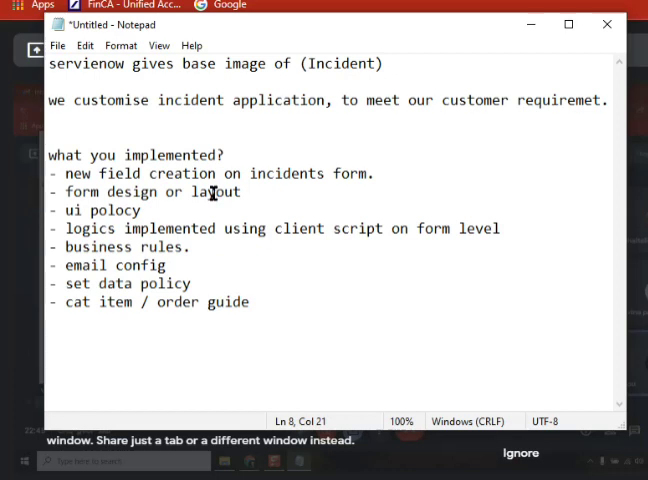
click(272, 302)
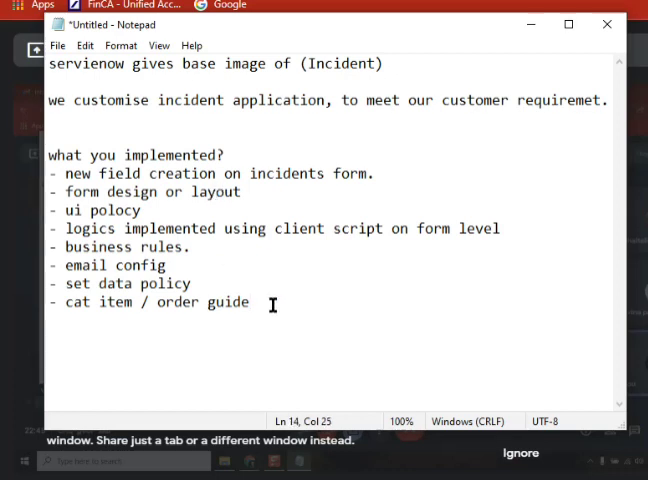
drag(50, 173, 250, 302)
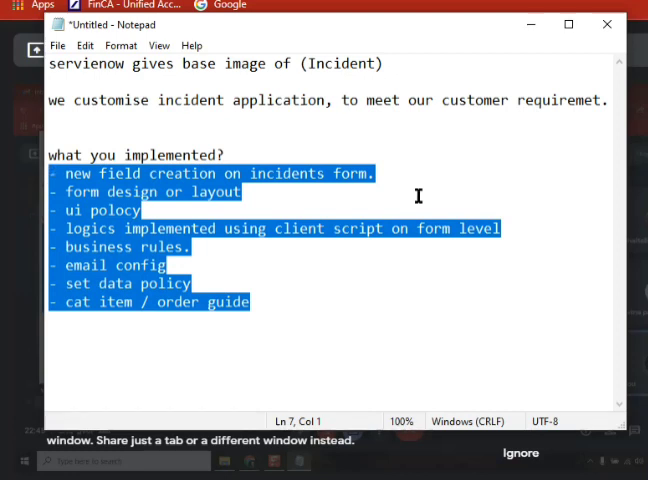
click(197, 173)
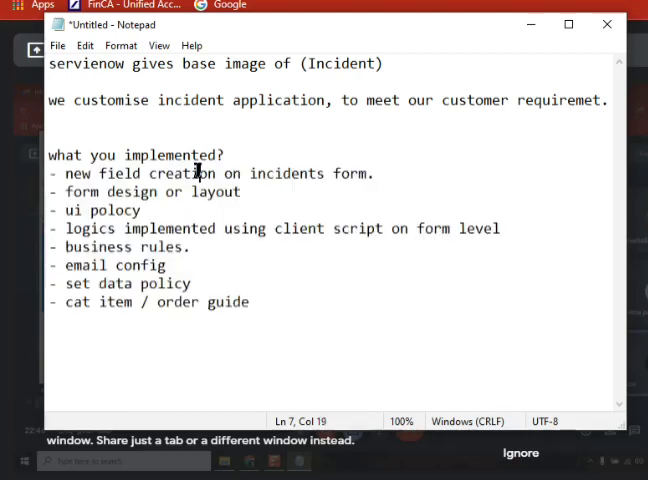
double_click(113, 210)
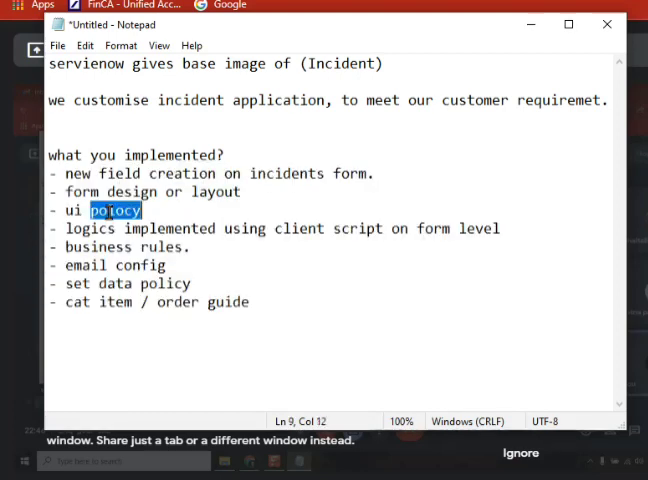